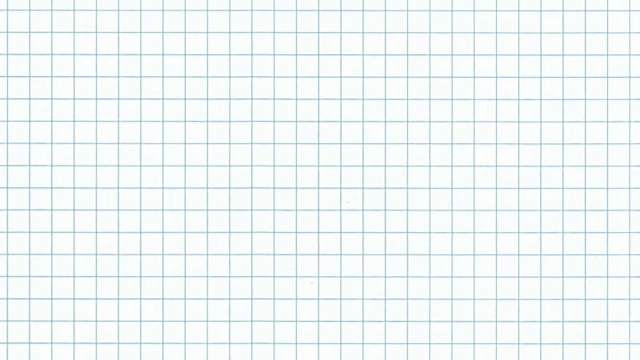
type("www.solidwork")
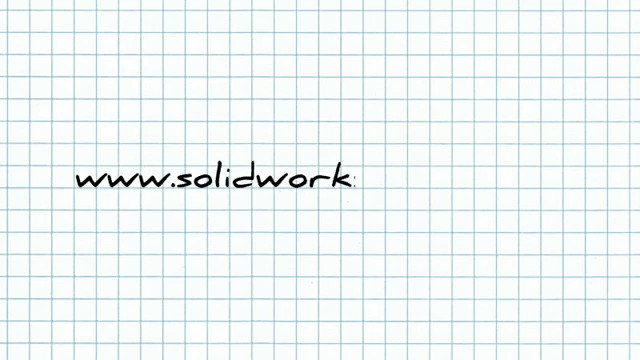